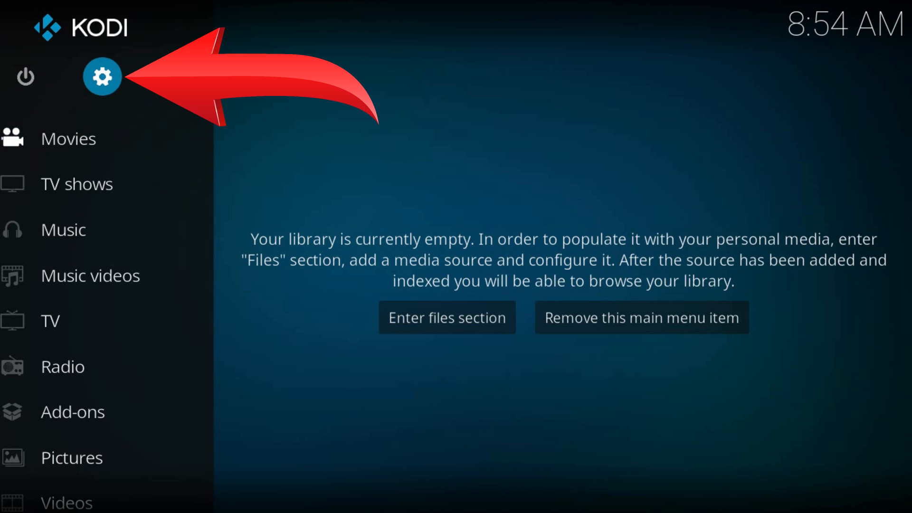
# Reach the File manager's source list from the settings gear, ready to add a source.
pyautogui.click(102, 76)
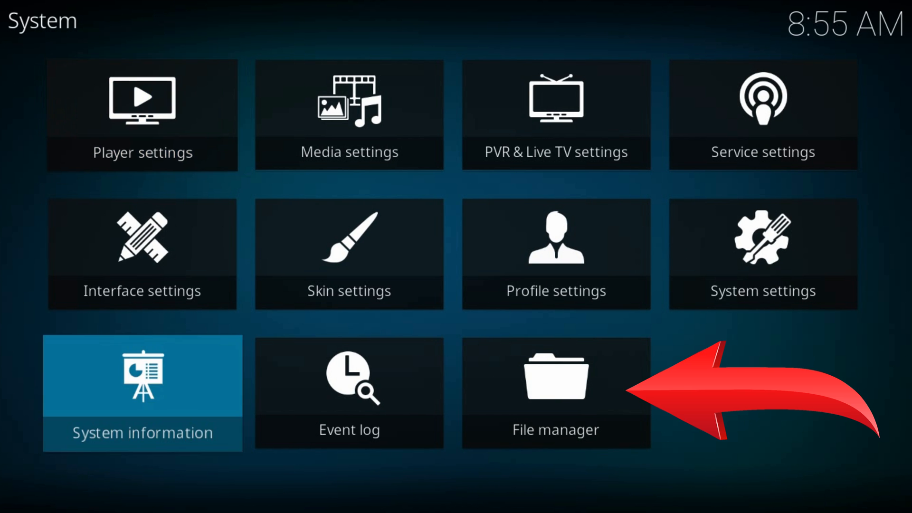
pyautogui.click(554, 392)
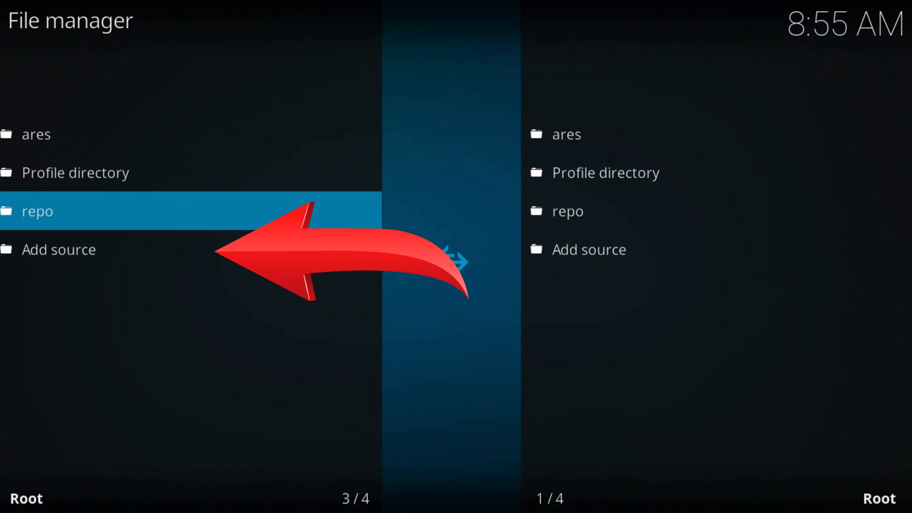
pyautogui.press('Down')
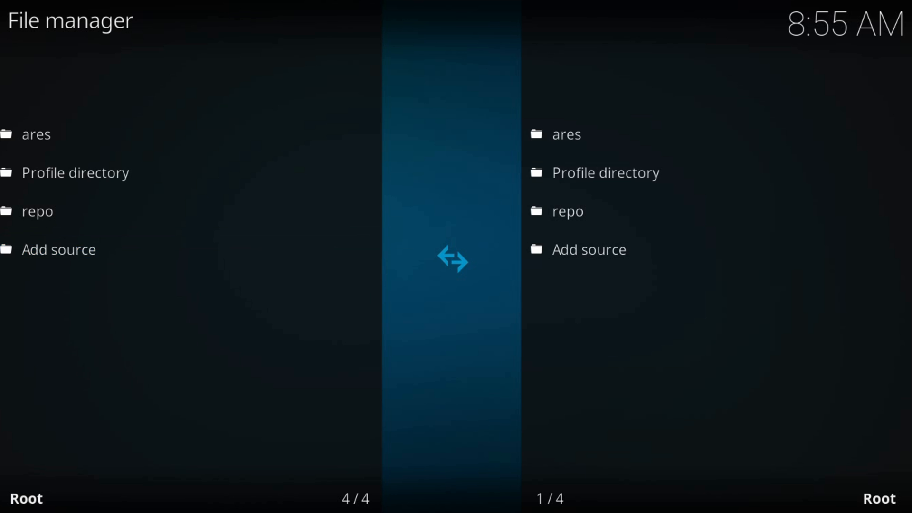
pyautogui.click(589, 249)
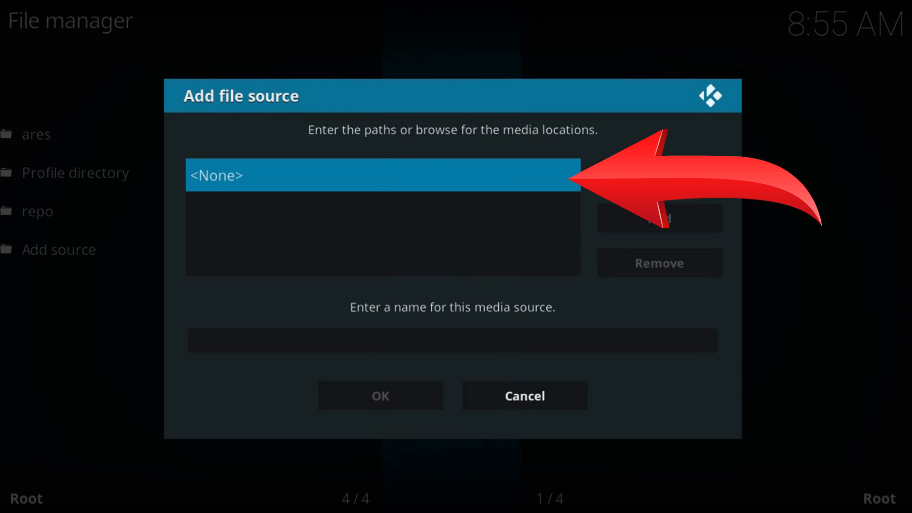
pyautogui.click(382, 175)
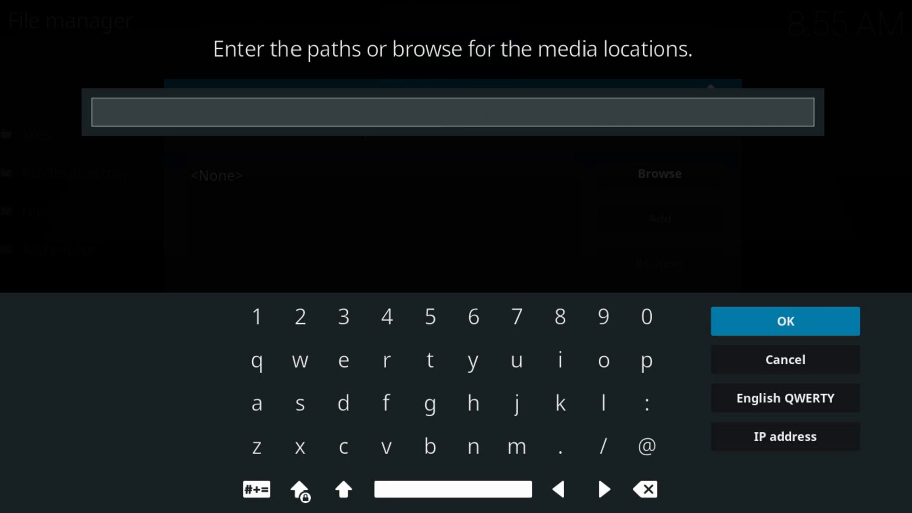
pyautogui.write('https://kodiguide.org/repo/luci/')
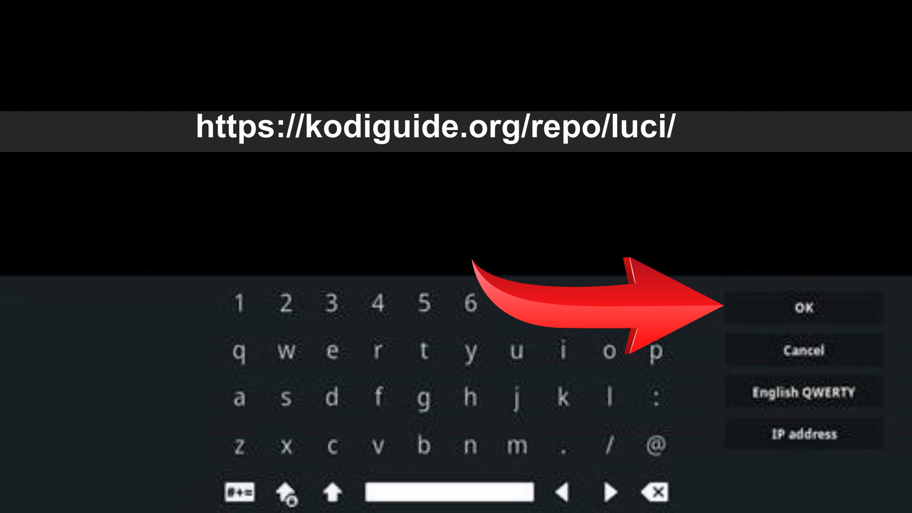
pyautogui.click(802, 307)
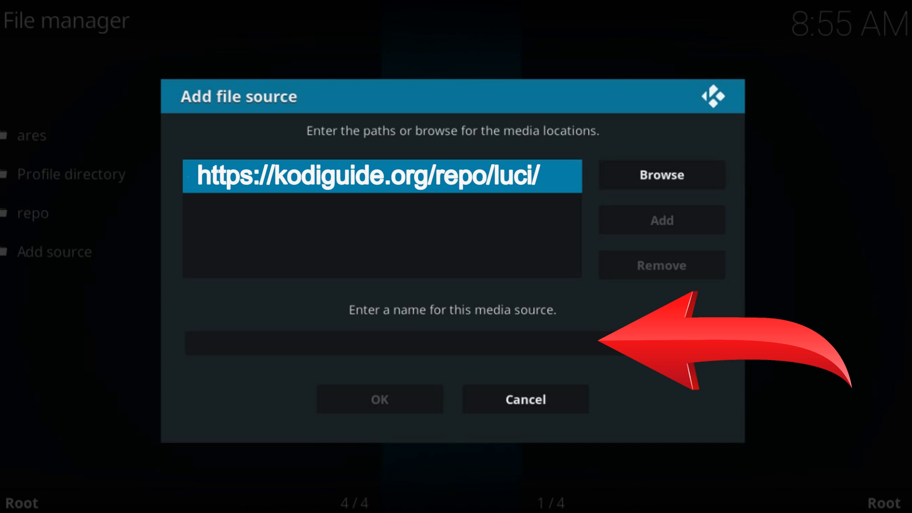
pyautogui.write('LucifersRepo')
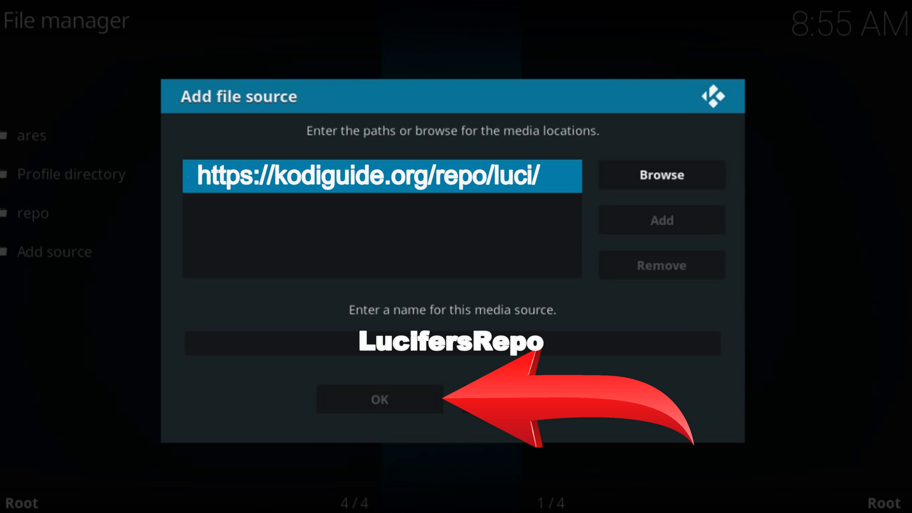
pyautogui.click(379, 399)
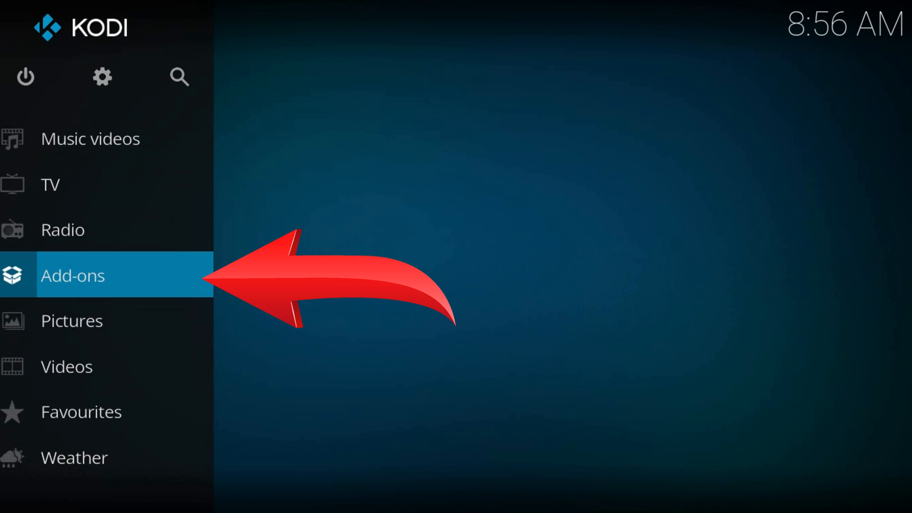
# Install repository.lucifer-0.0.2.zip from the LucifersRepo source via Install from zip file.
pyautogui.click(73, 275)
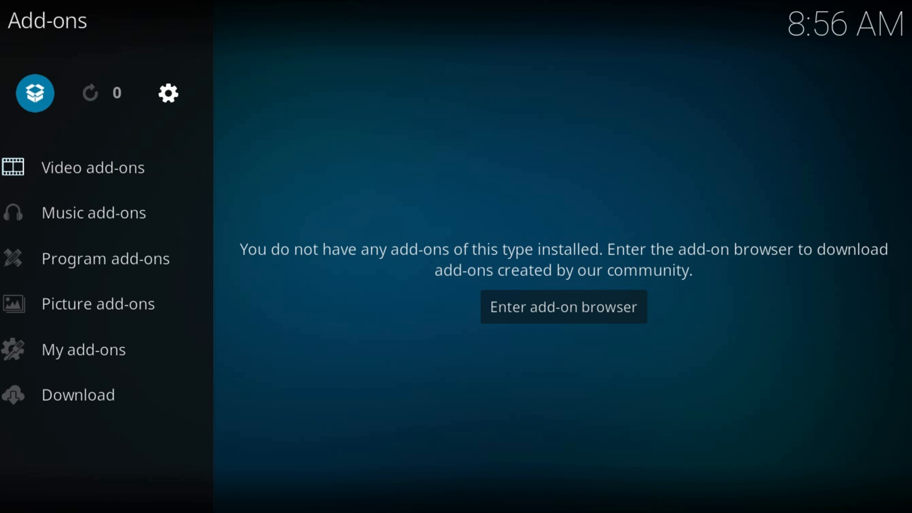
pyautogui.click(563, 307)
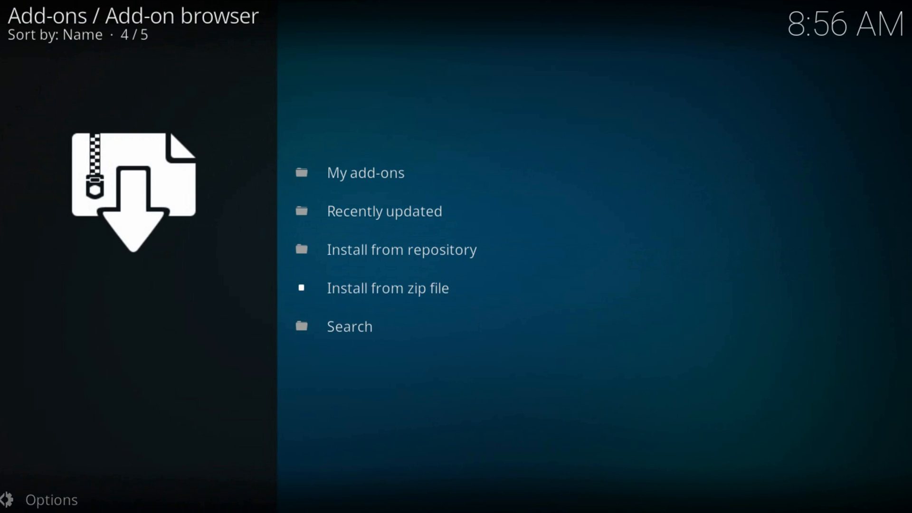
pyautogui.click(388, 287)
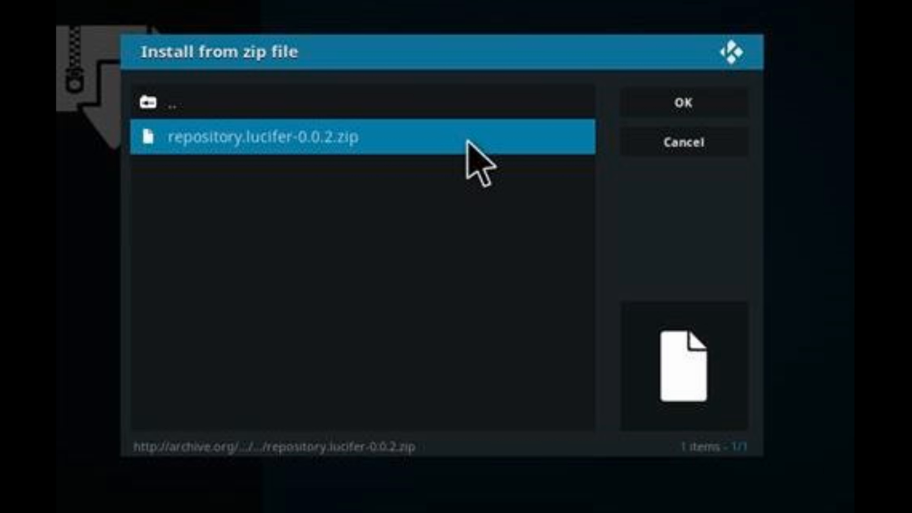
pyautogui.click(256, 136)
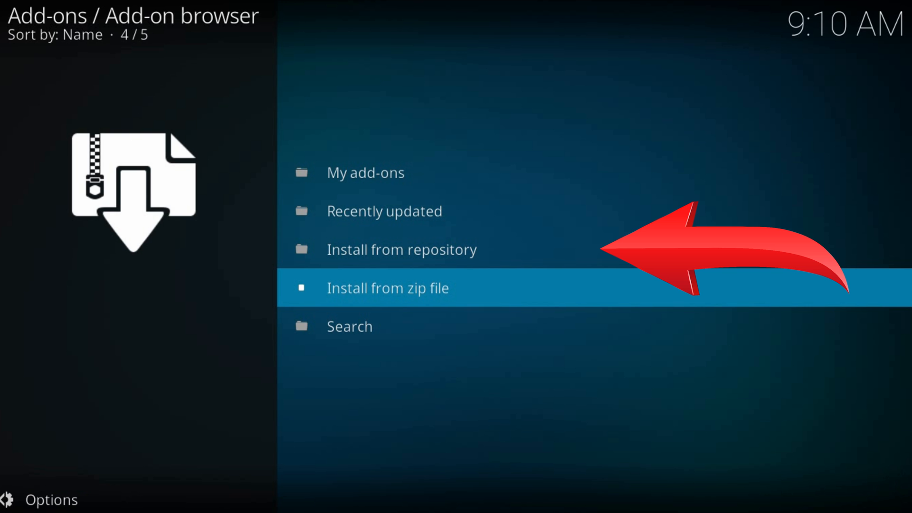
# Browse Lucifer's Repository video add-ons via Install from repository.
pyautogui.press('Up')
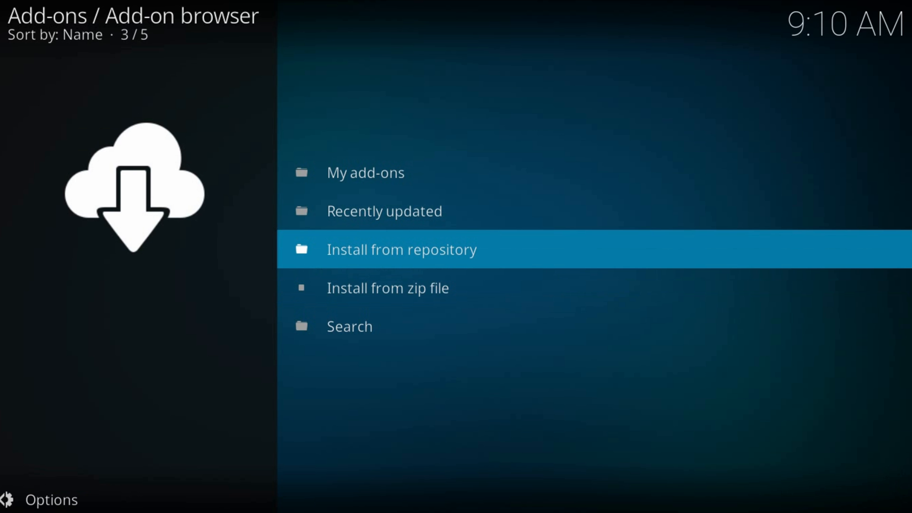
pyautogui.click(401, 249)
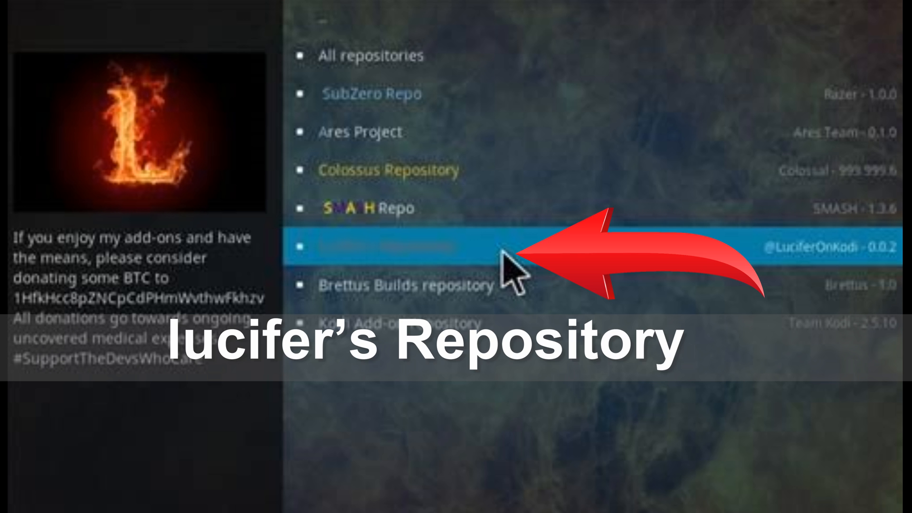
pyautogui.click(384, 245)
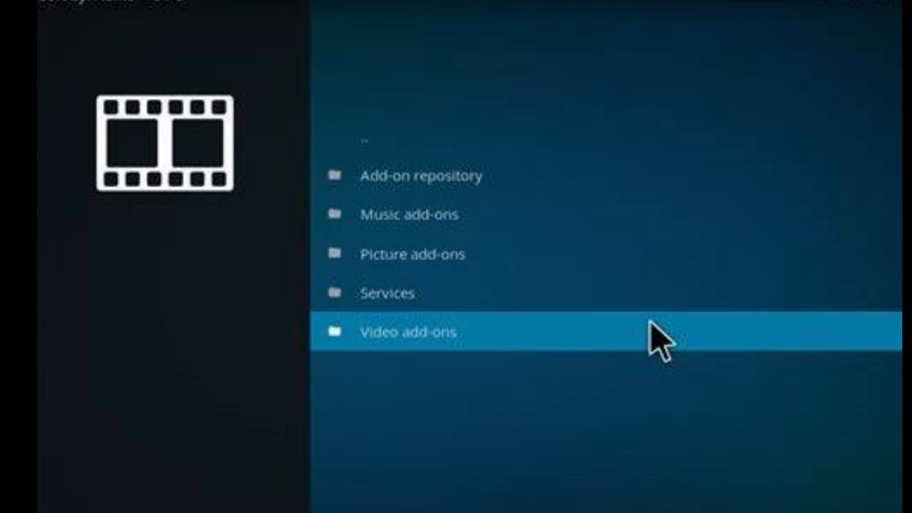
pyautogui.click(408, 332)
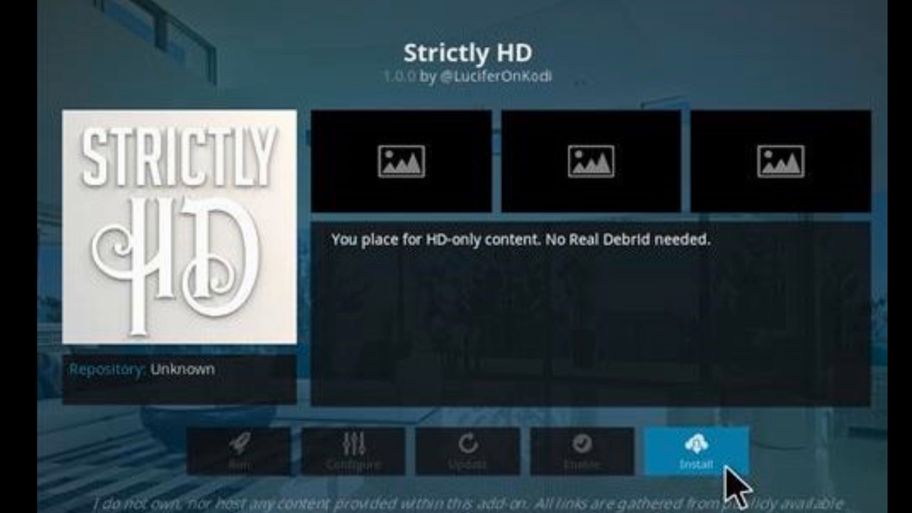
# Install Strictly HD and show it among the home screen's Add-ons.
pyautogui.click(695, 454)
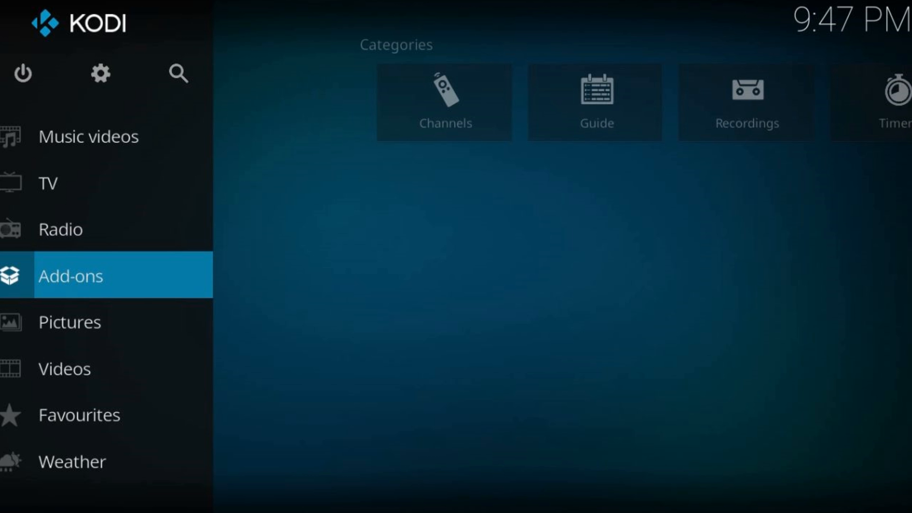
pyautogui.click(69, 275)
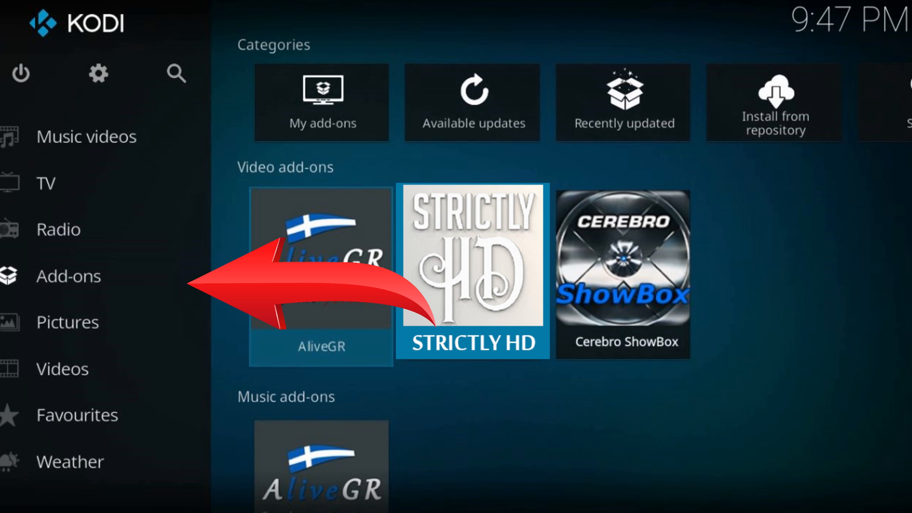